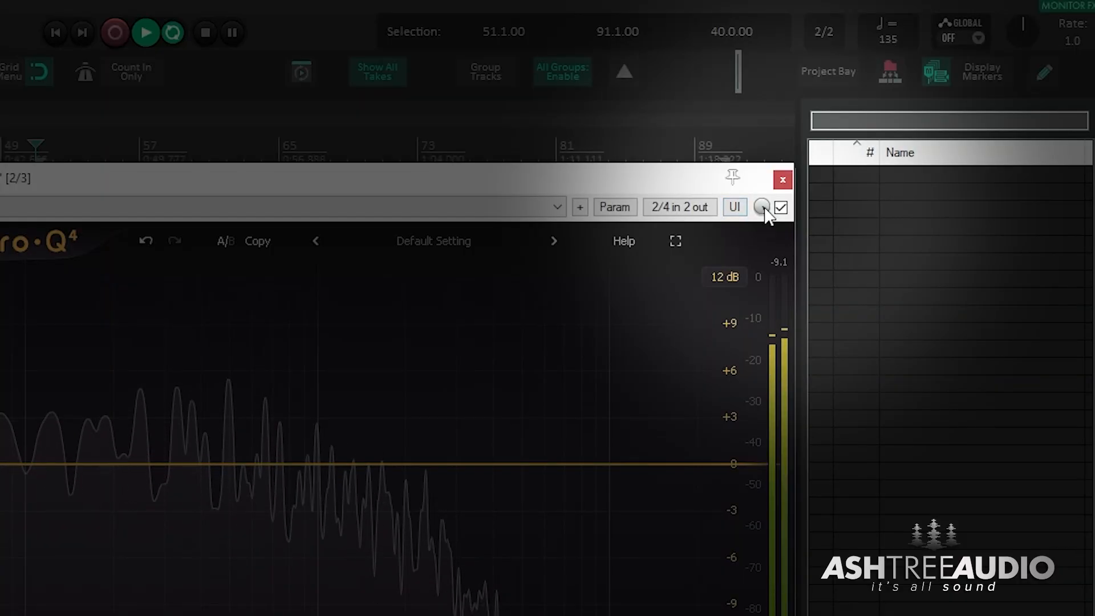
- Enable Delta solo on the Pro-Q 4 instance via the FX window wet/dry knob menu
right_click(760, 208)
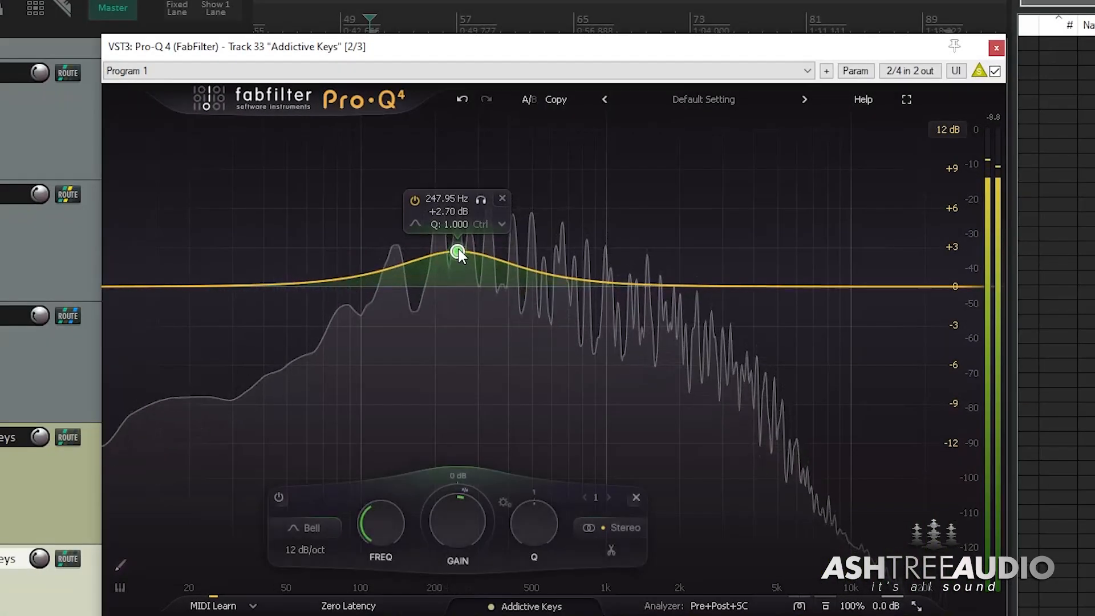
- Boost a bell band about 3 dB near 248 Hz and set a low cut around 148 Hz
drag(458, 251, 461, 237)
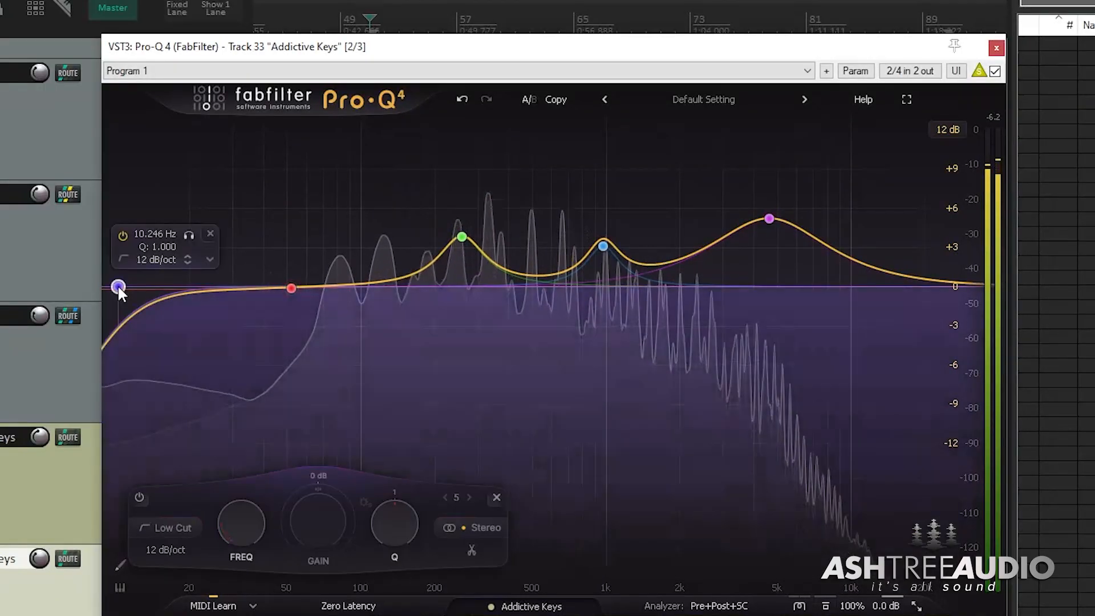
drag(119, 289, 402, 275)
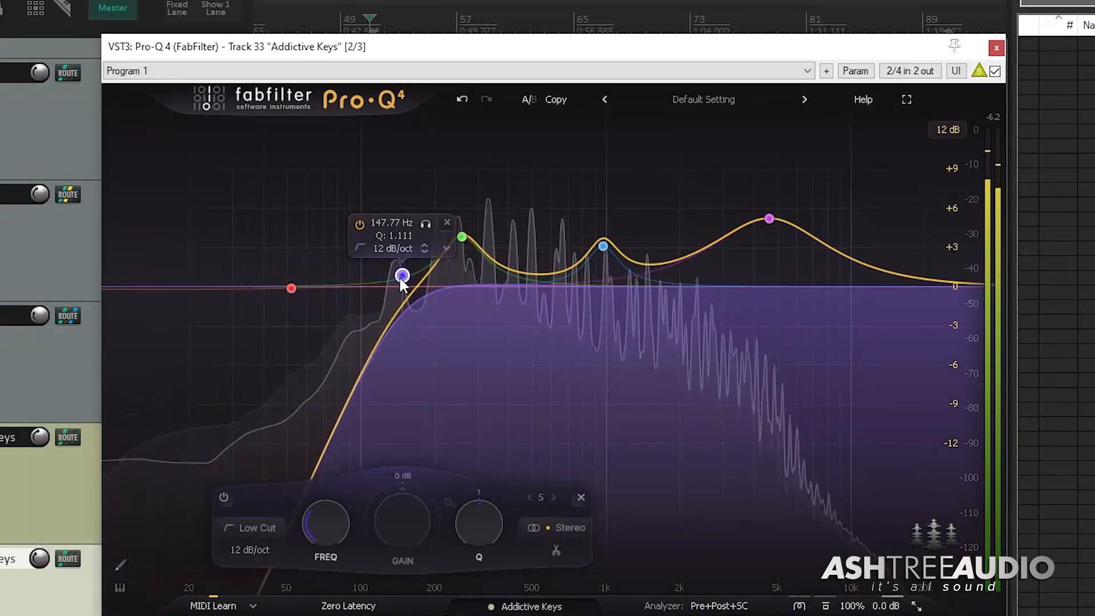
drag(403, 275, 392, 274)
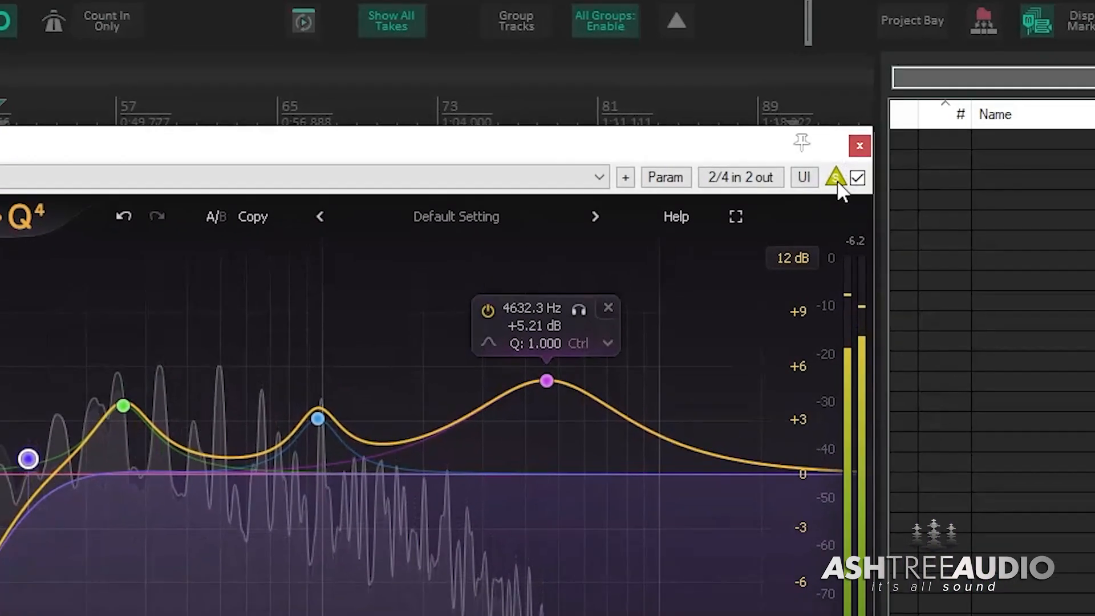
- Switch Delta solo back off so the full EQ'd signal plays again
click(835, 178)
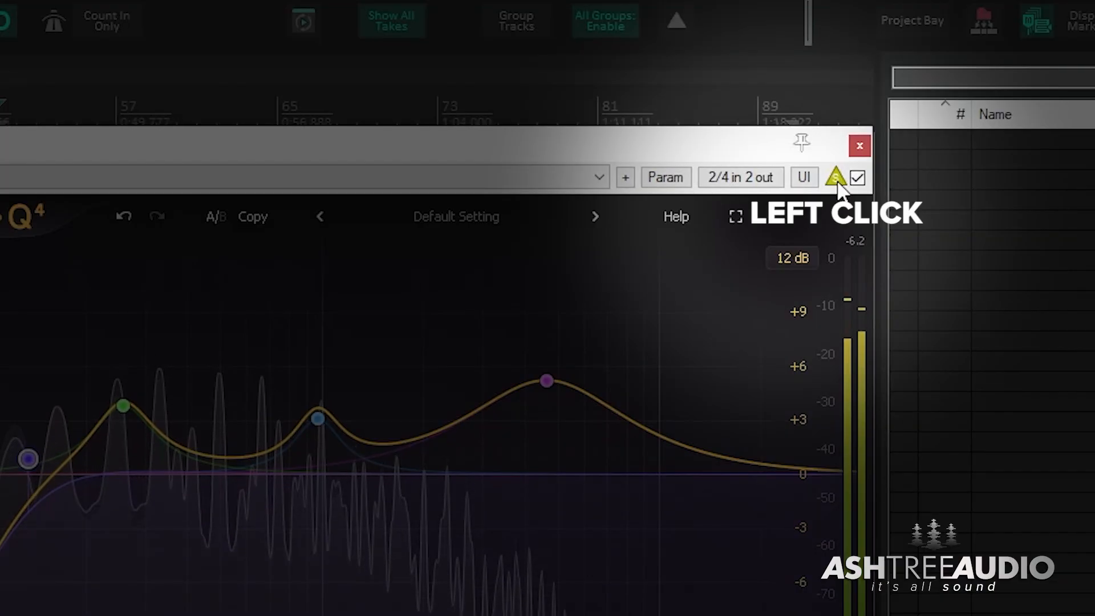
click(835, 177)
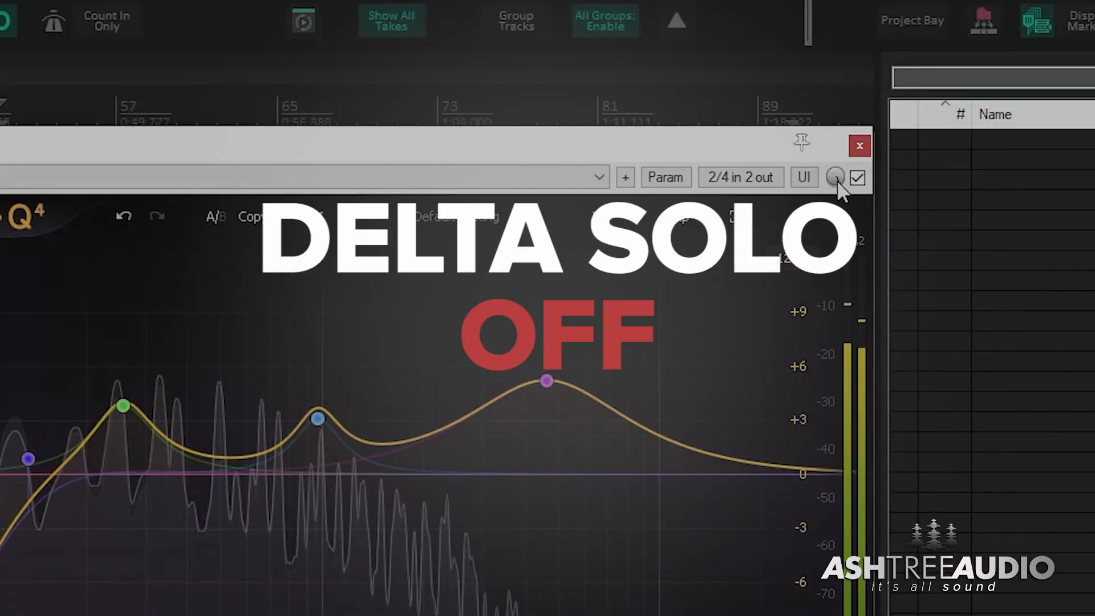